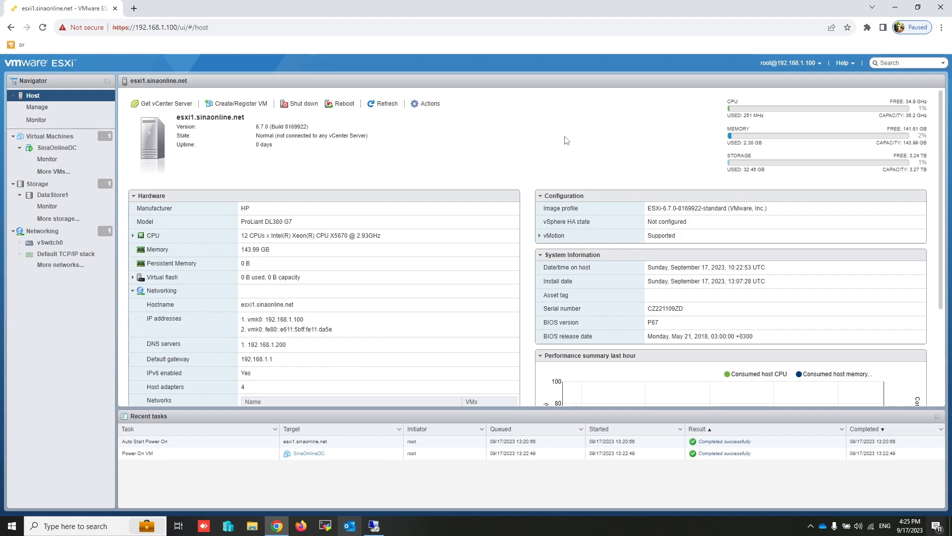
mouse_move(568, 140)
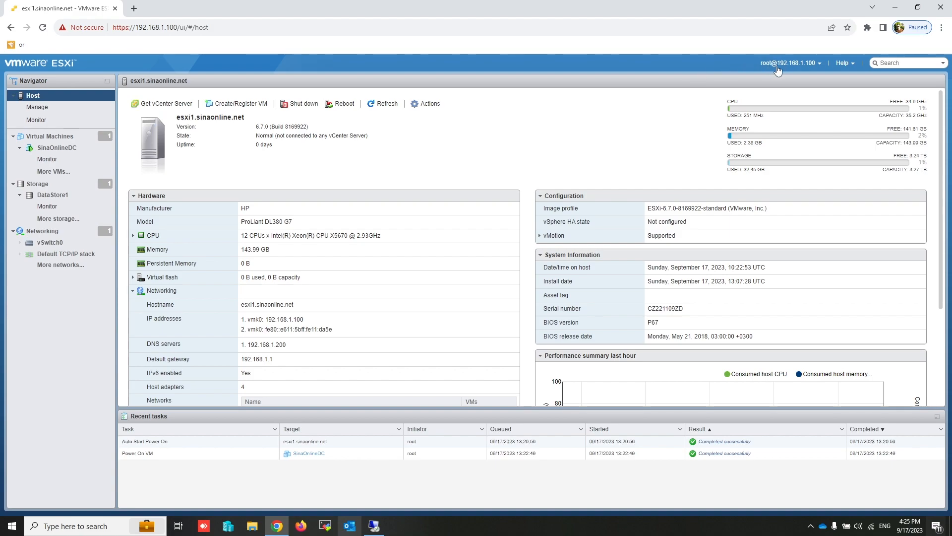
mouse_move(58, 219)
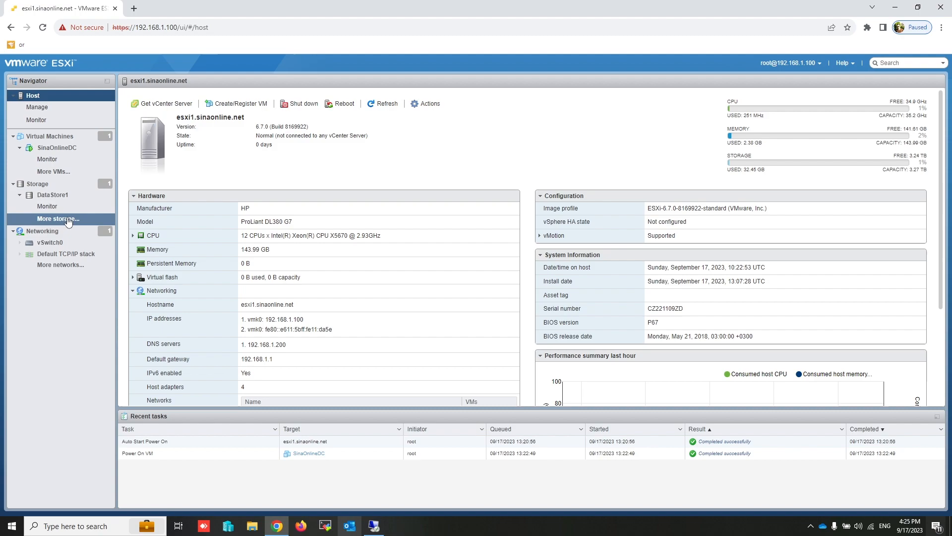
Step: View the Default TCP/IP stack details showing its DNS settings and routing tables
left_click(66, 253)
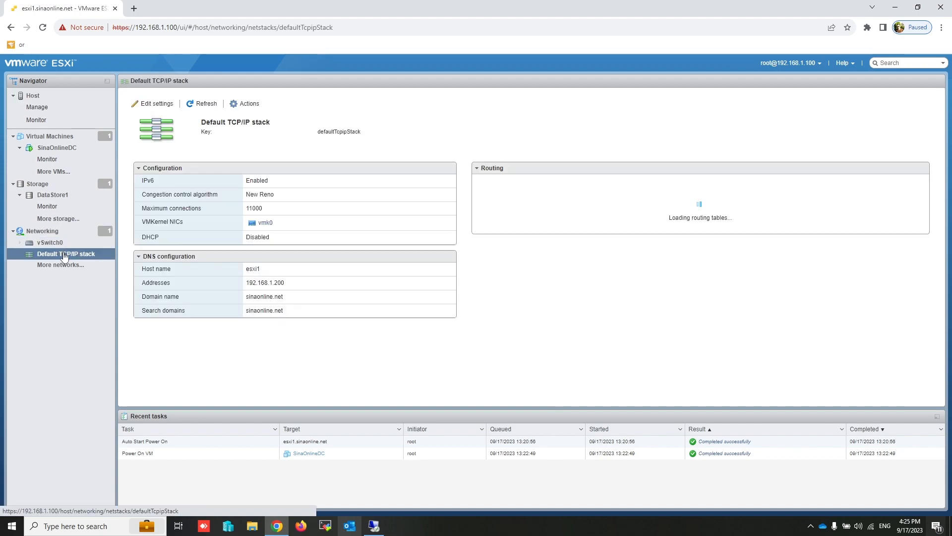
left_click(50, 242)
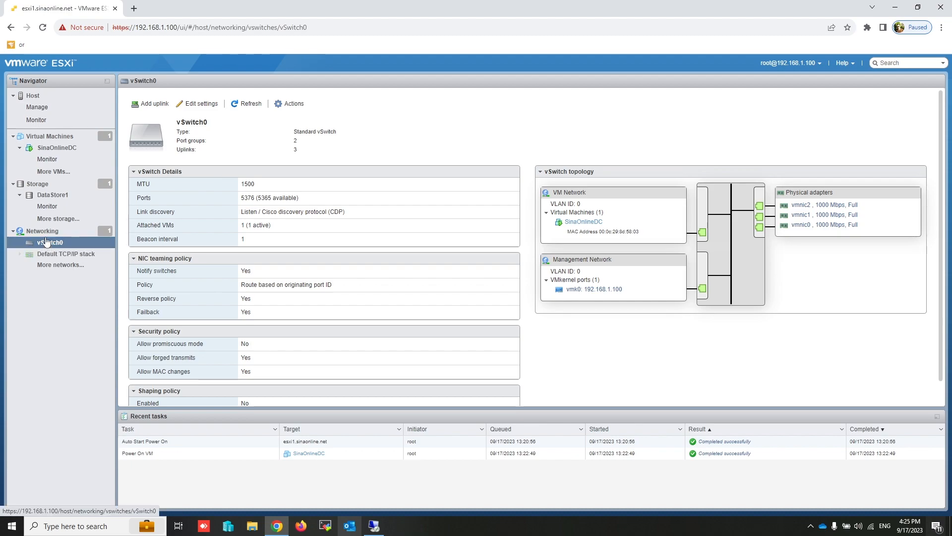
left_click(42, 231)
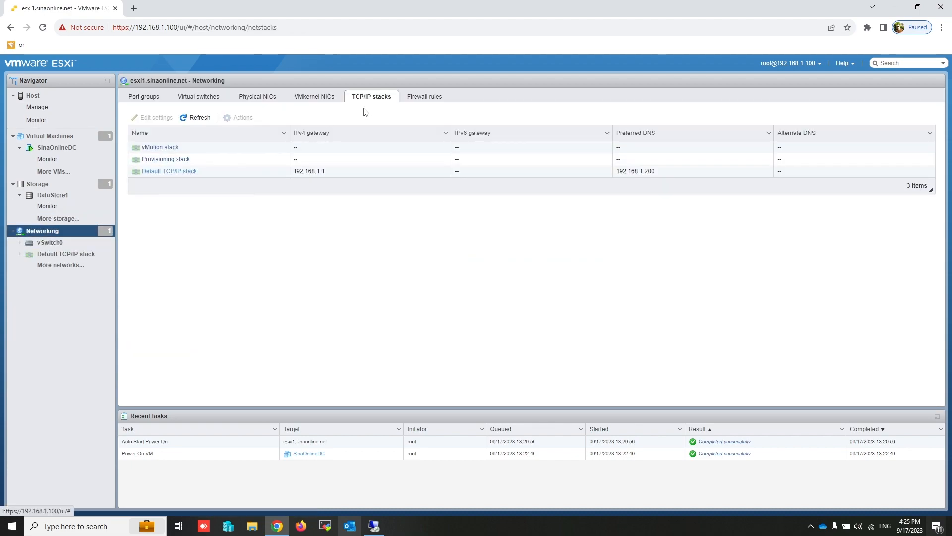
mouse_move(170, 170)
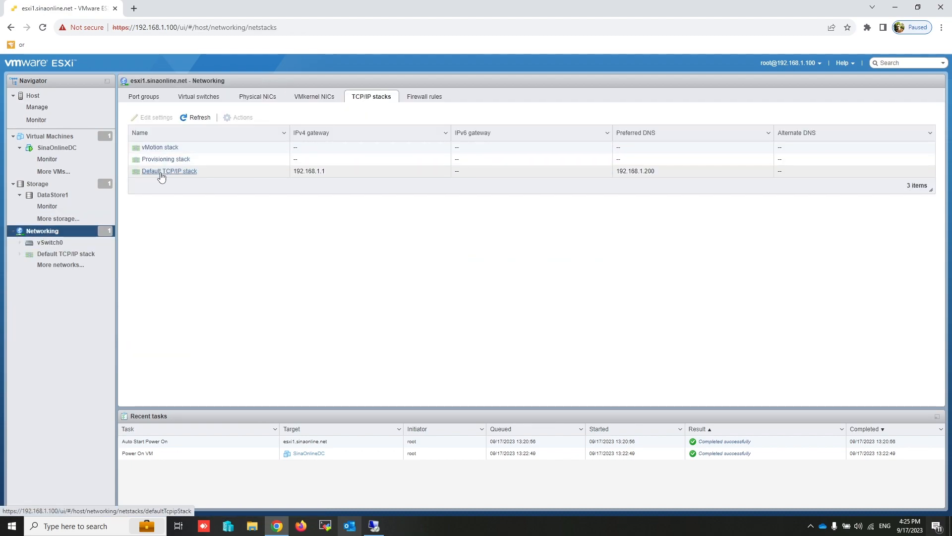
left_click(168, 171)
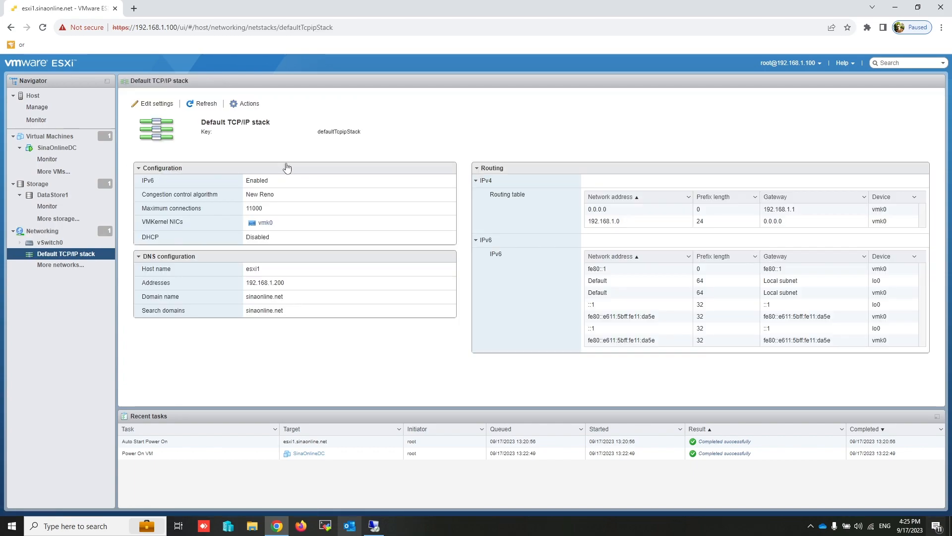
left_click(157, 103)
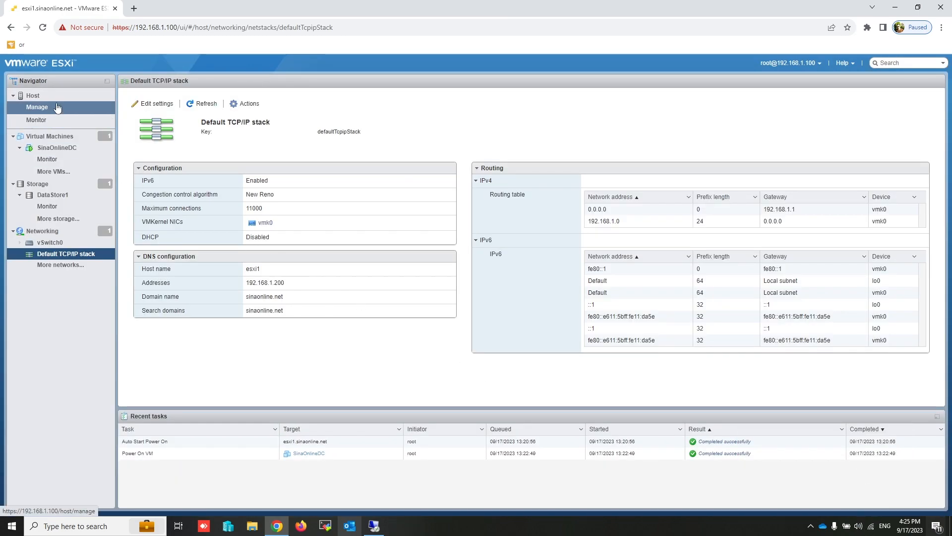
Step: Start the Join domain form under Authentication and enter sinaonline as the domain name
left_click(37, 107)
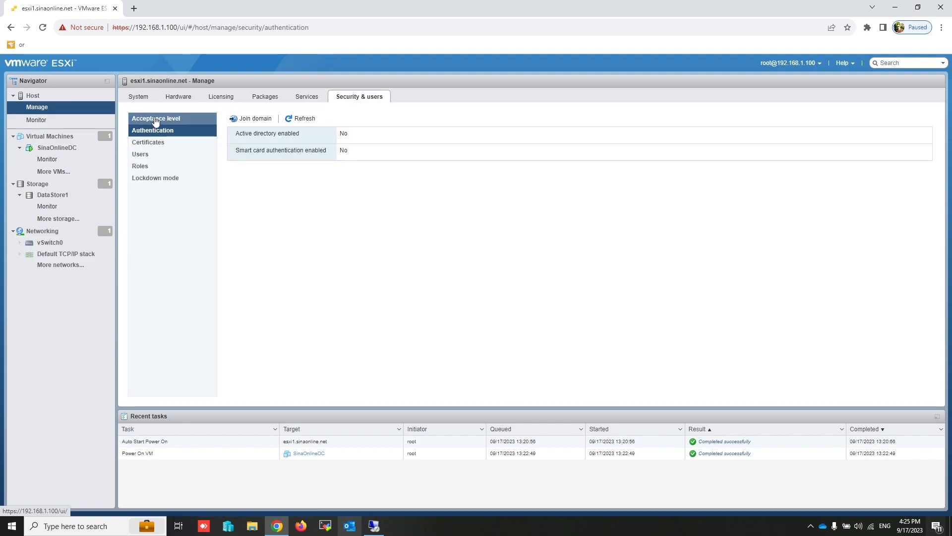
left_click(153, 130)
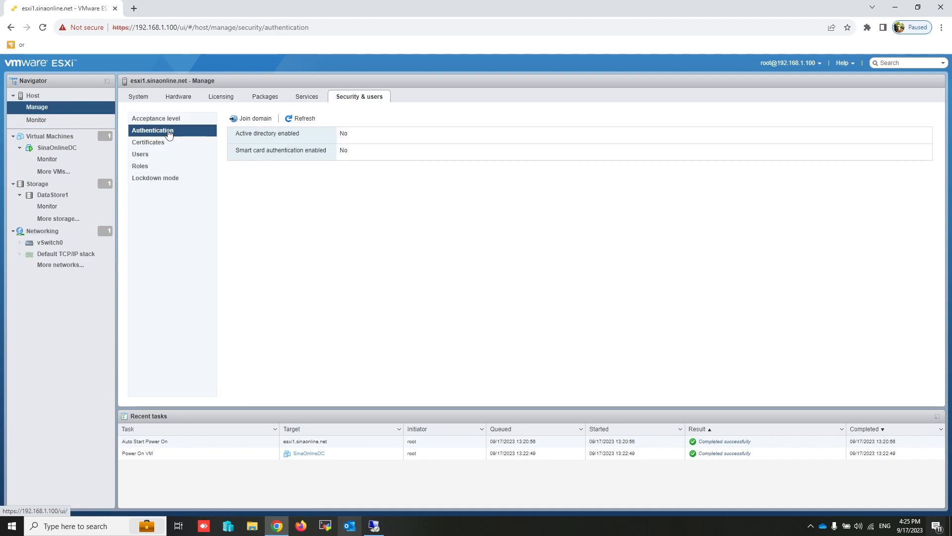
left_click(255, 118)
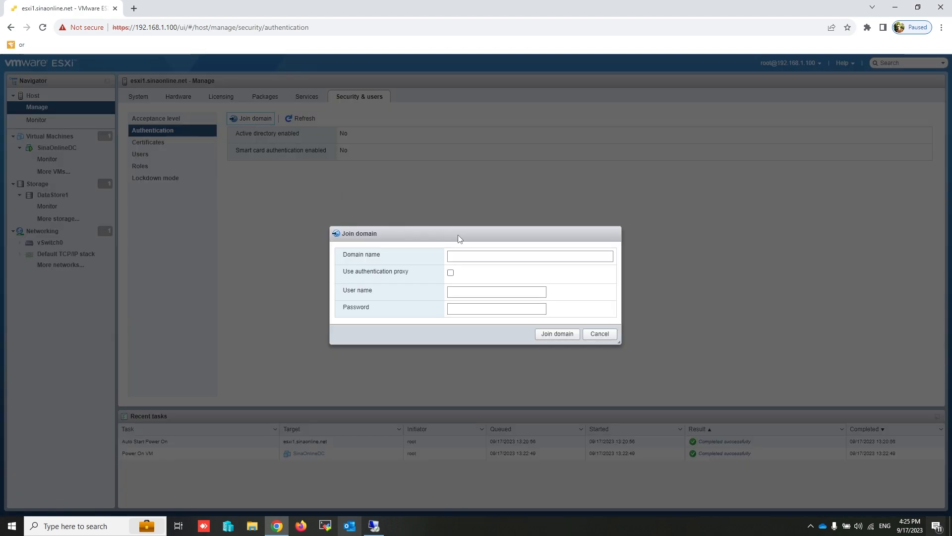
left_click(528, 255)
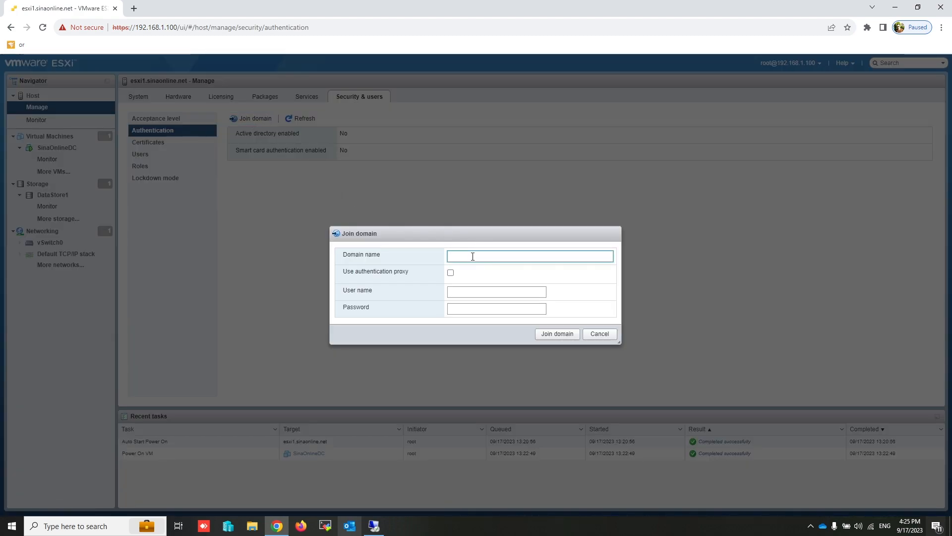
type("sinaonline")
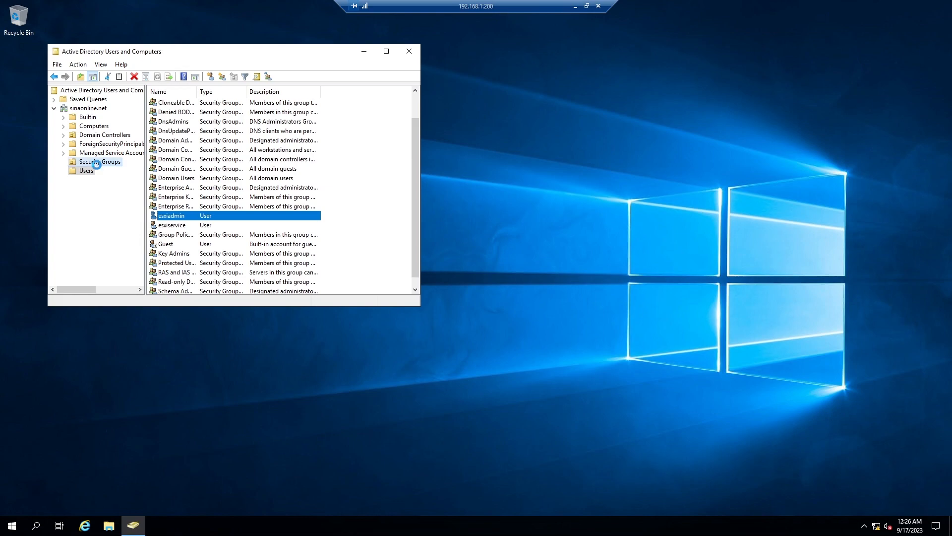
Step: Show the groups in the Security Groups container of the domain
left_click(99, 161)
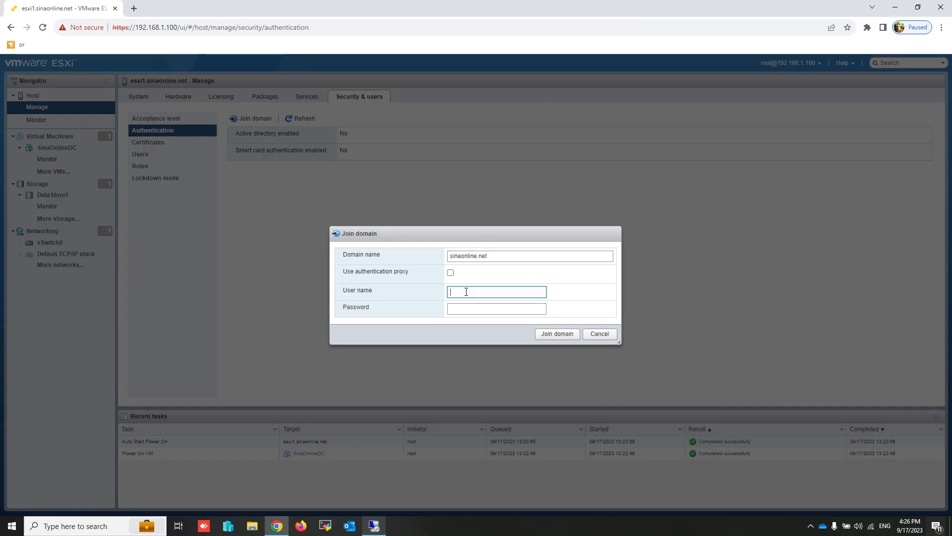
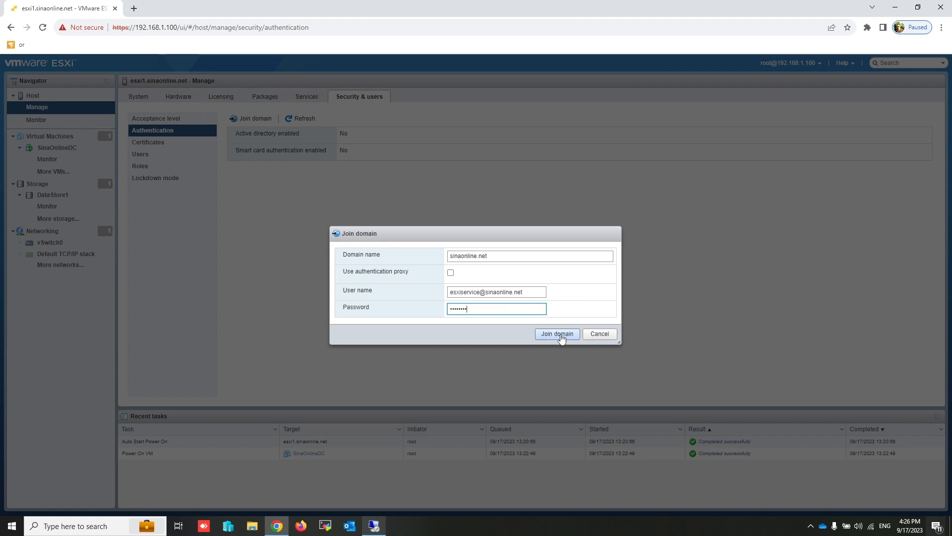
left_click(556, 333)
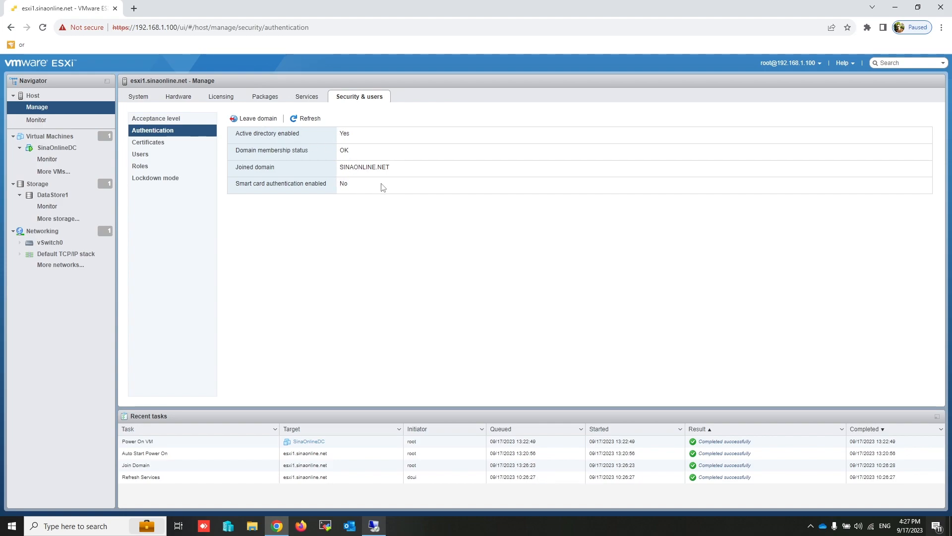
mouse_move(373, 526)
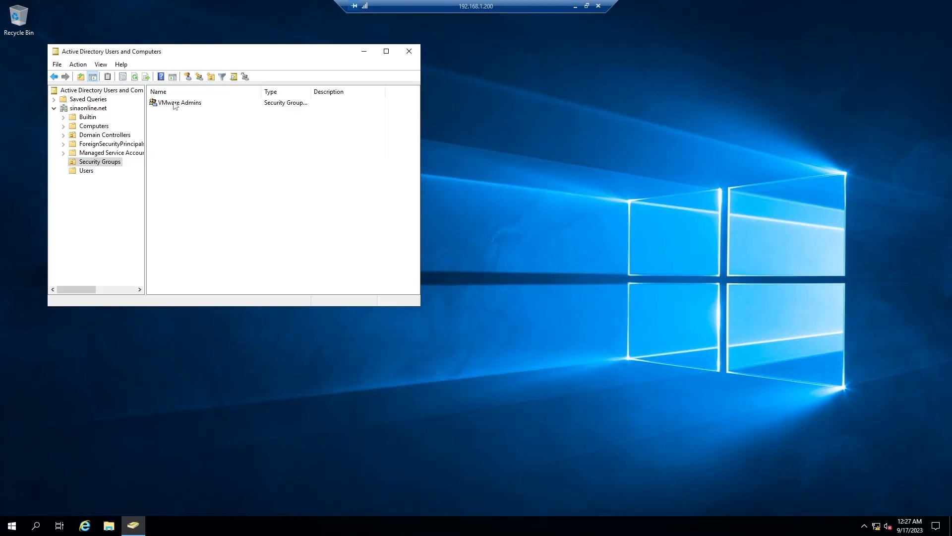
Step: Add Administrator to the VMware Admins group's members and save the change
double_click(178, 102)
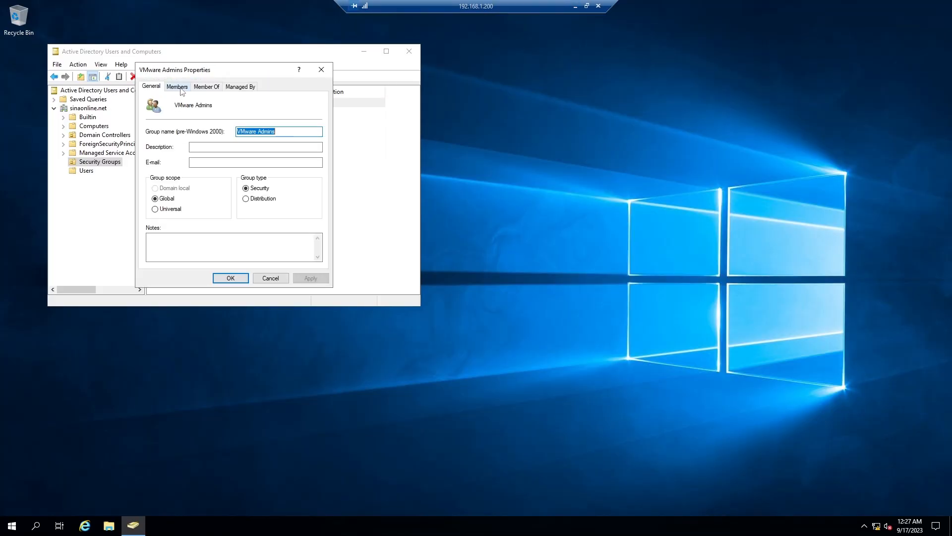
left_click(176, 86)
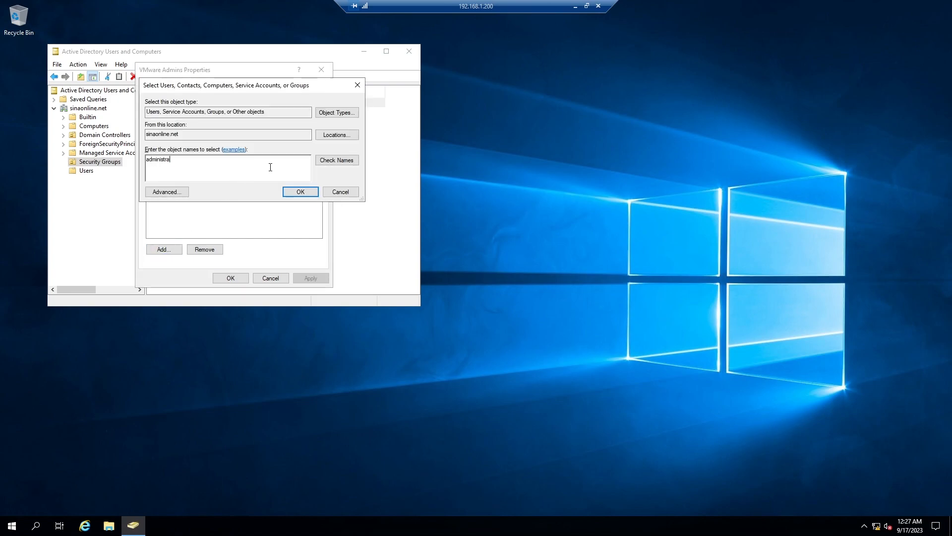
left_click(337, 160)
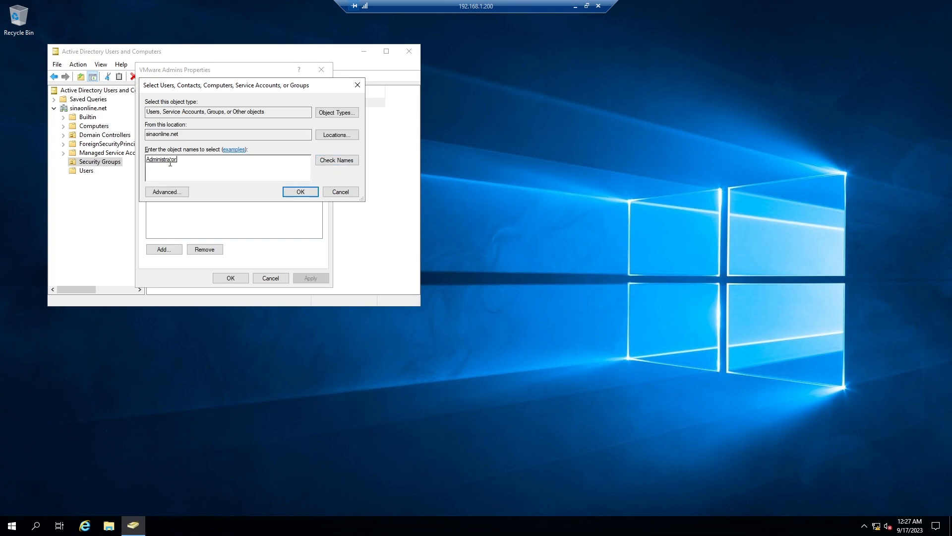
left_click(300, 191)
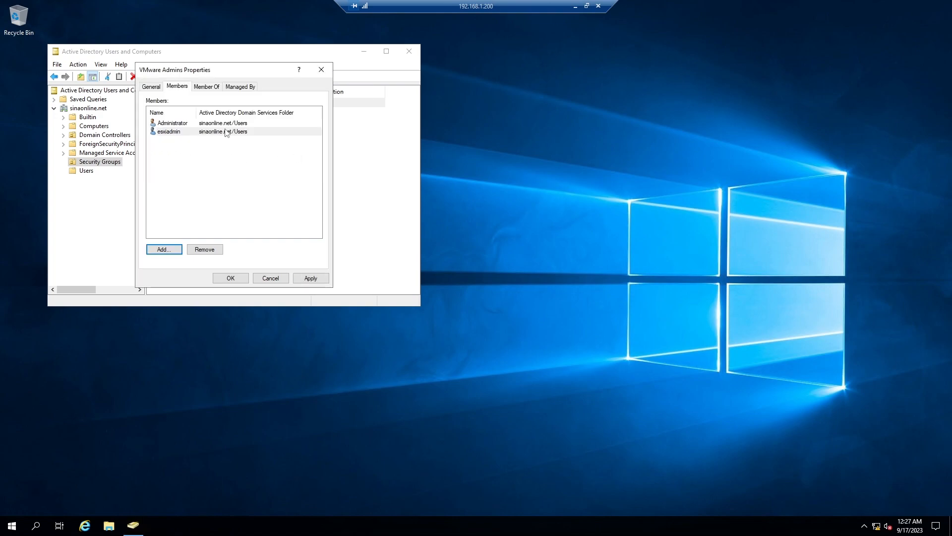
left_click(230, 278)
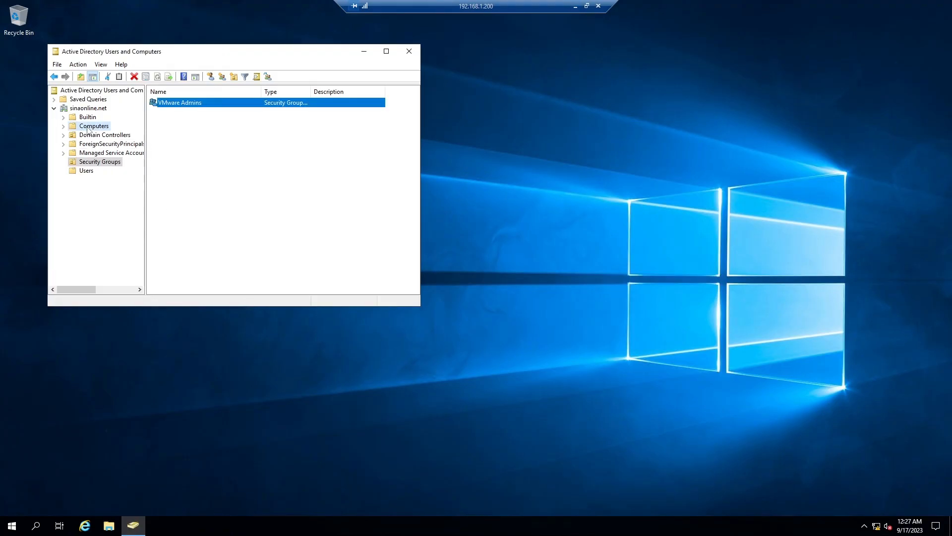
left_click(93, 126)
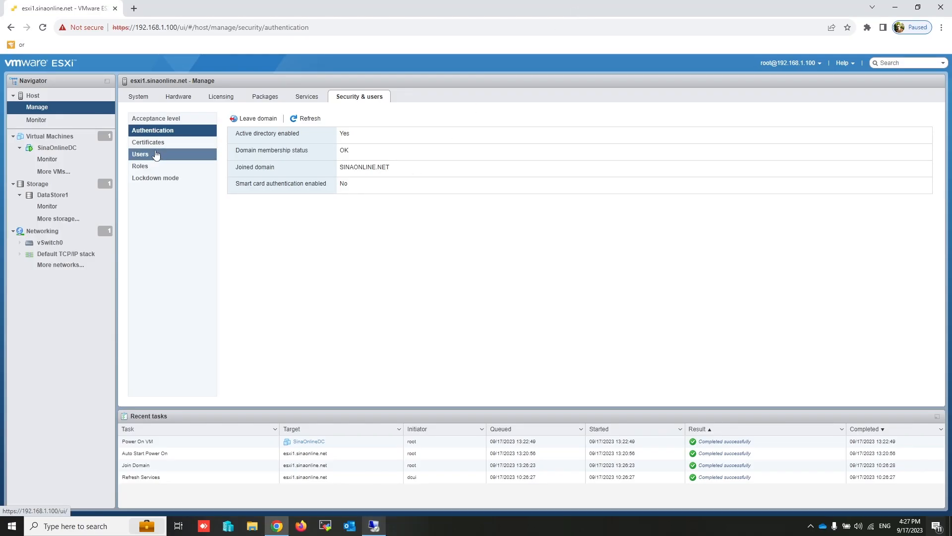
Step: Reach the host's permissions from the Actions menu and start adding a user
left_click(32, 95)
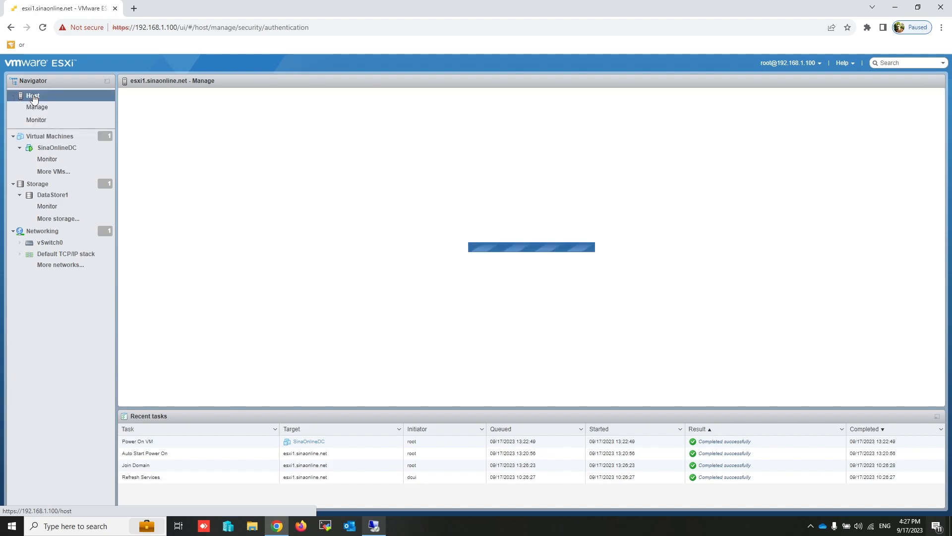
left_click(33, 96)
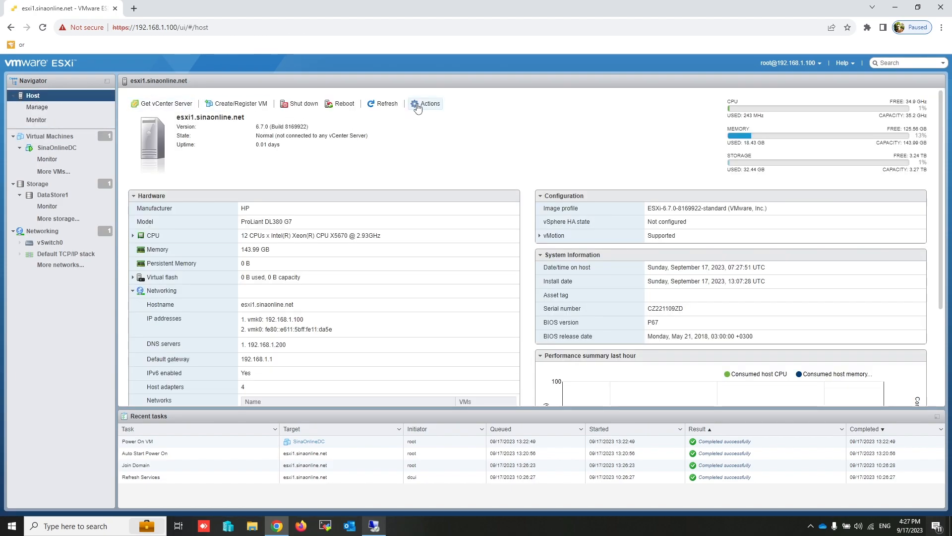
left_click(426, 103)
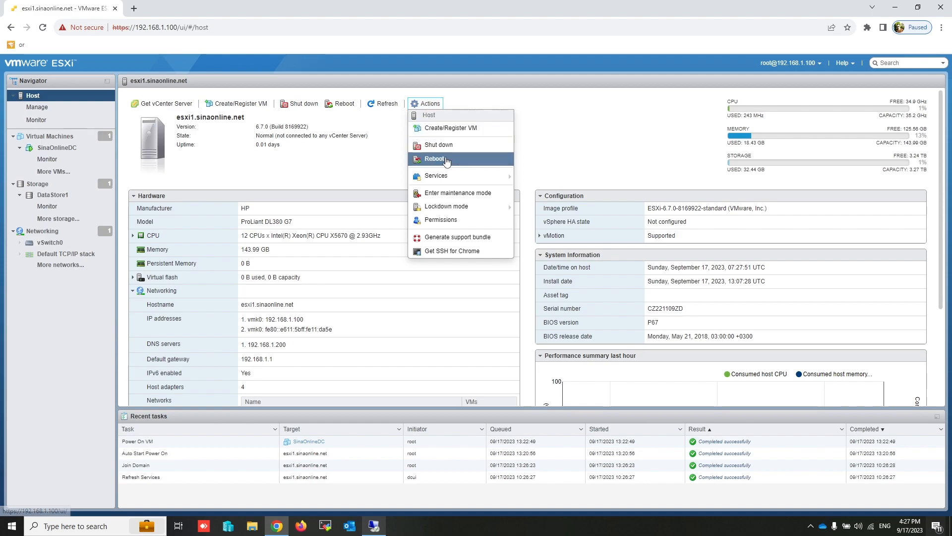
left_click(440, 219)
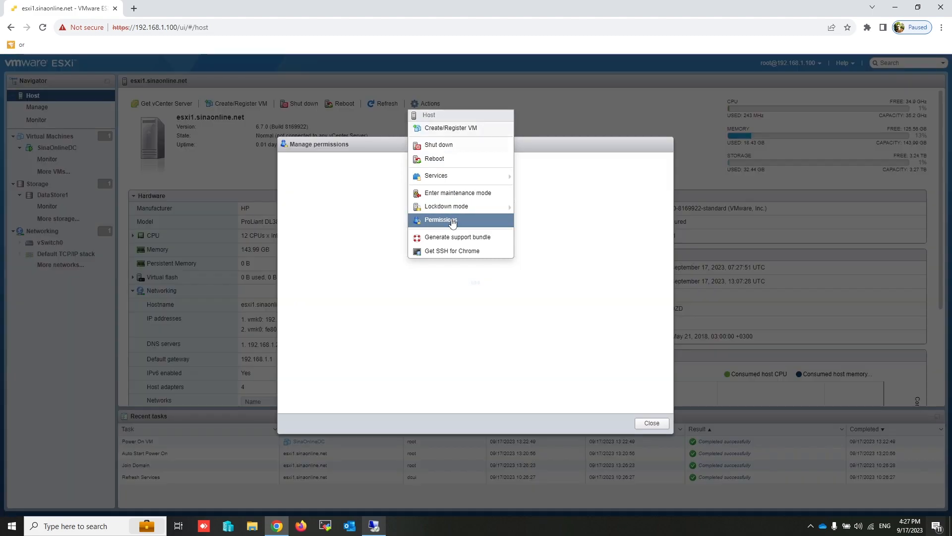
left_click(440, 219)
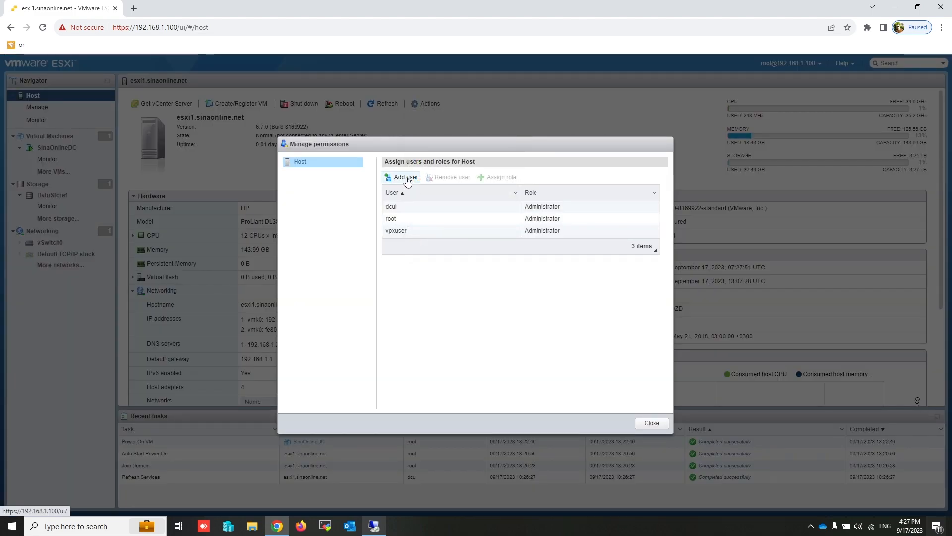
left_click(402, 176)
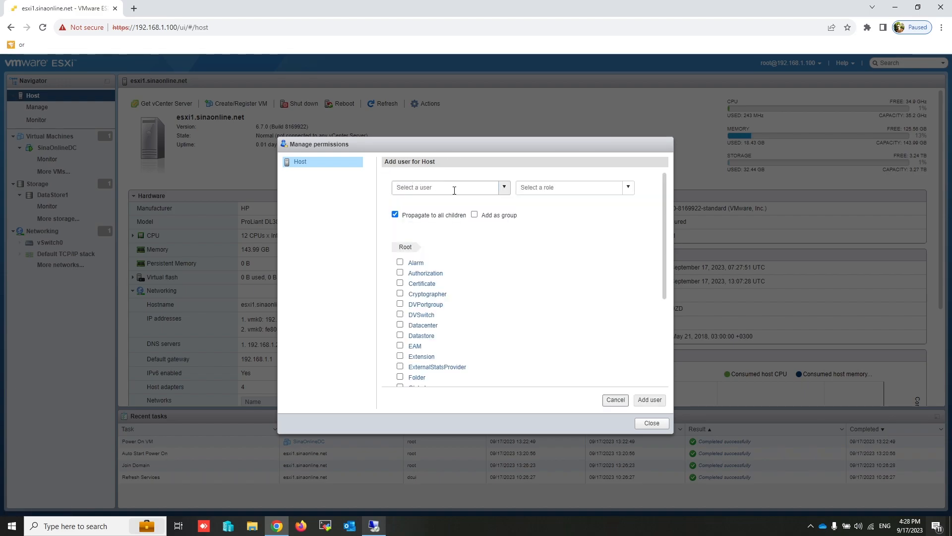
Step: Add sinaonline\VMware Admins as a group with the Administrator role
type("sinaonline")
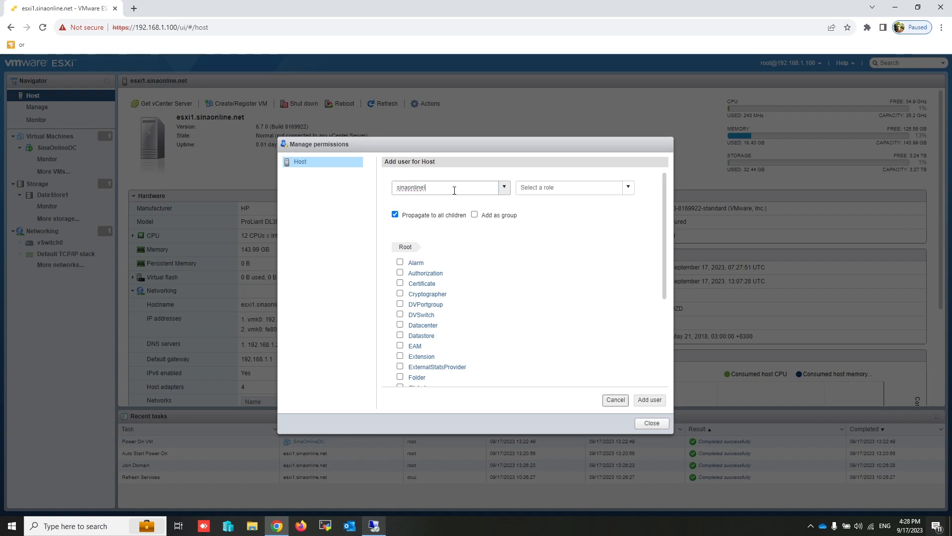
type("\\VMware Admins")
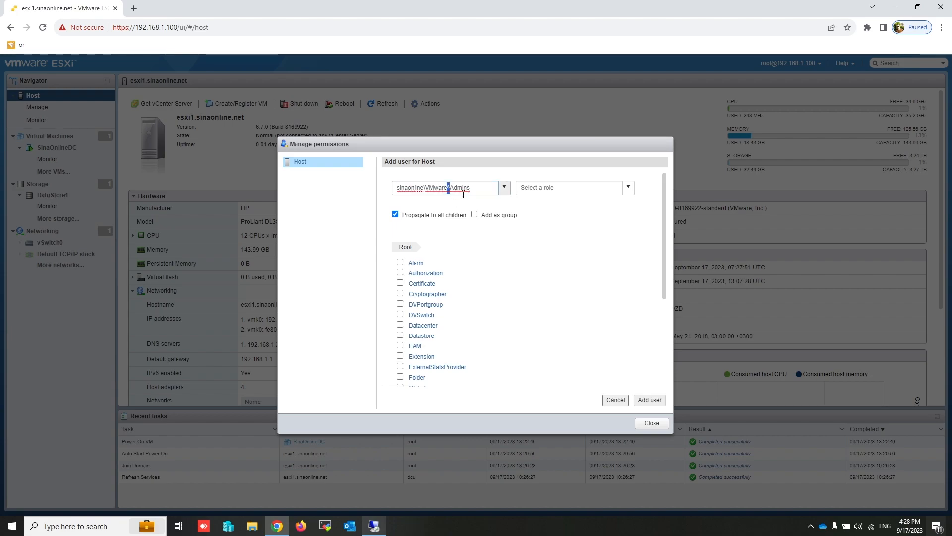
left_click(571, 187)
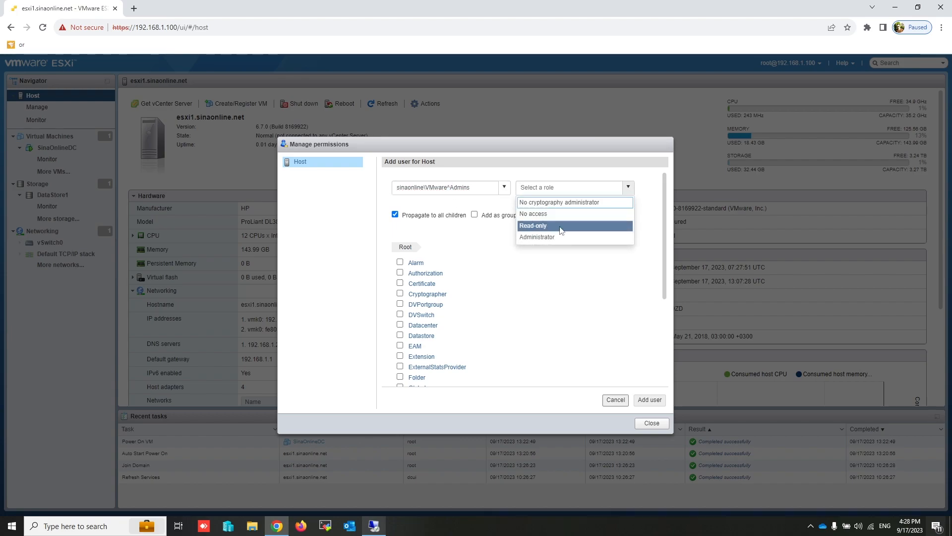
left_click(537, 236)
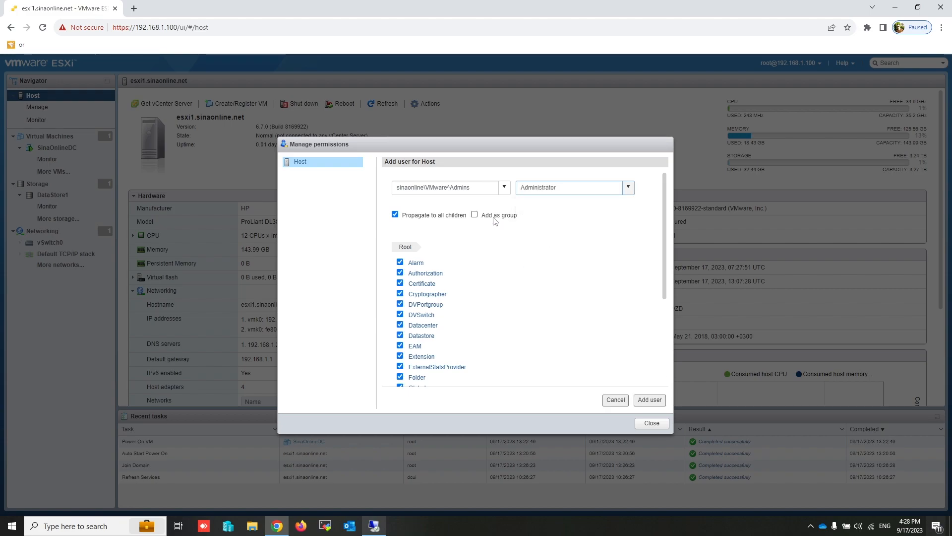
mouse_move(477, 220)
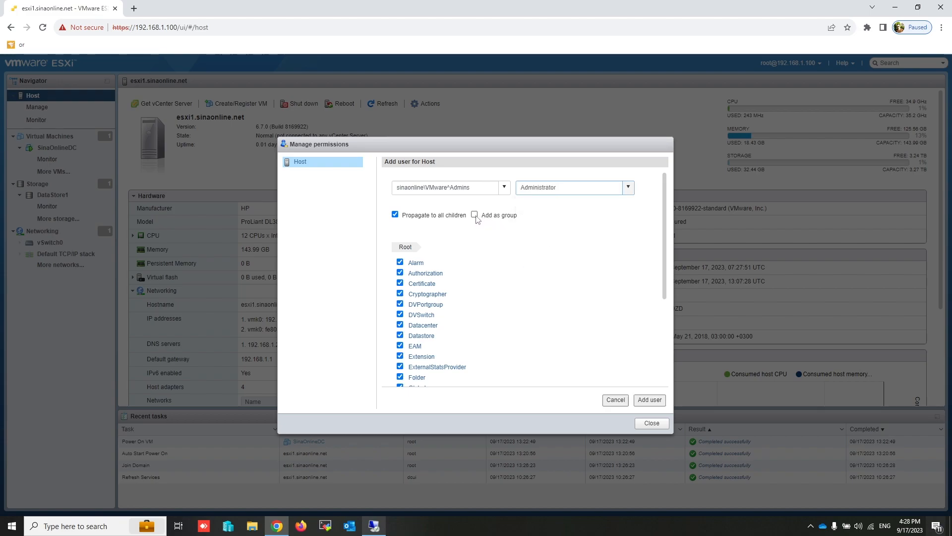
left_click(474, 215)
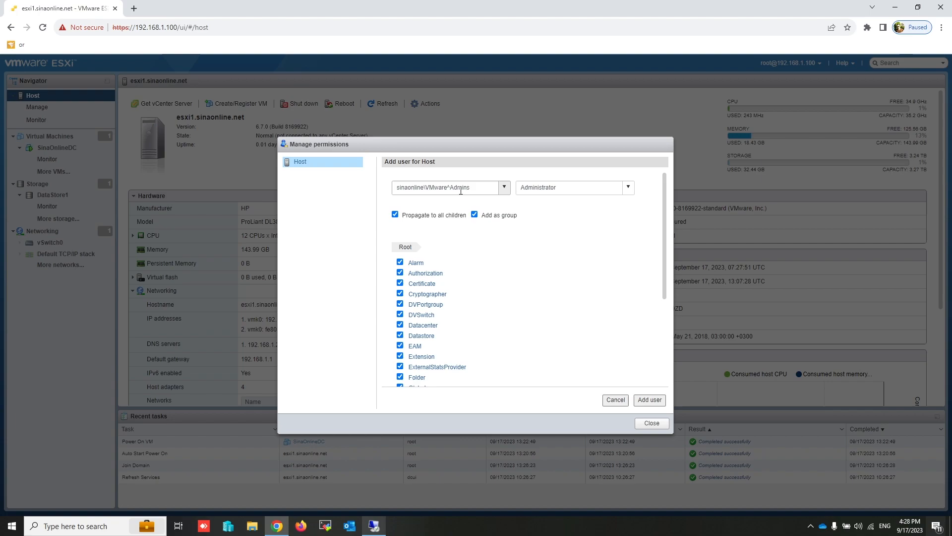
left_click(649, 399)
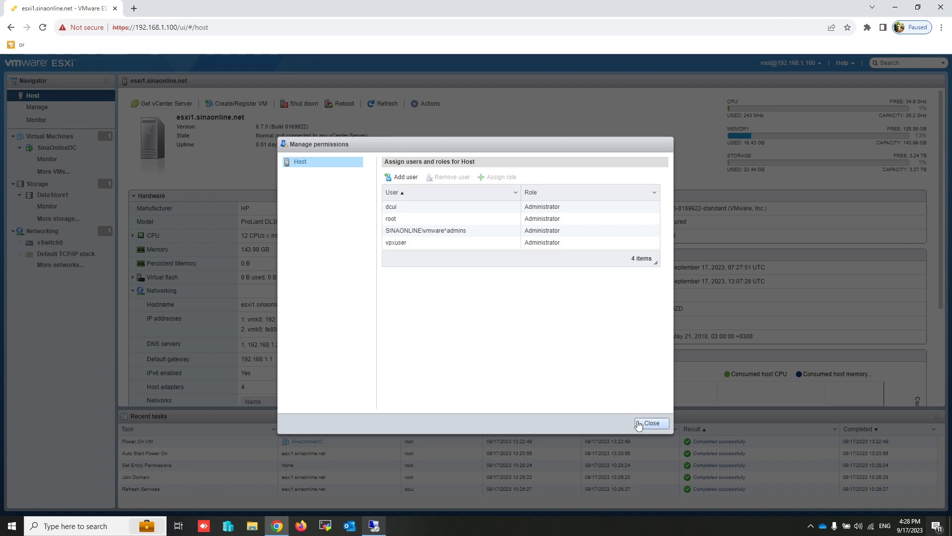
Step: Close the Manage permissions window and show the root account's menu
left_click(651, 423)
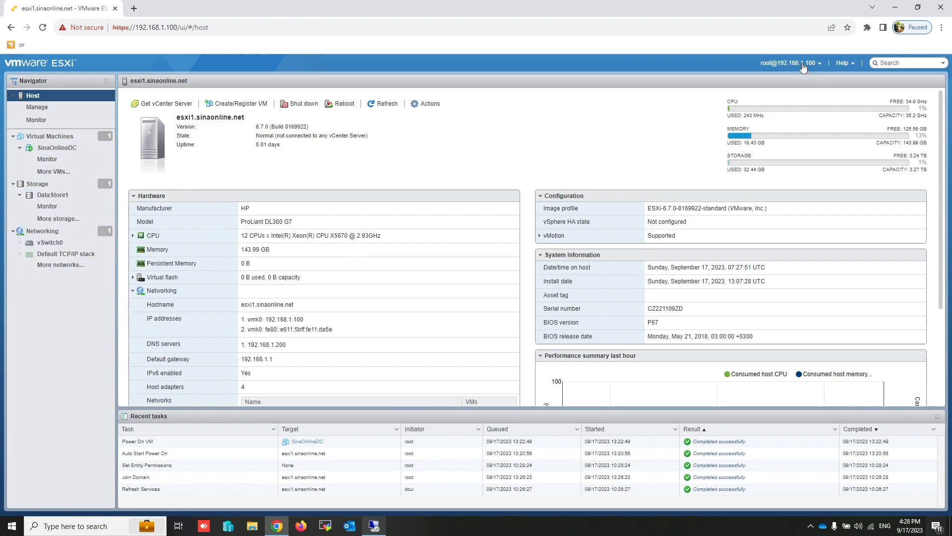
left_click(788, 62)
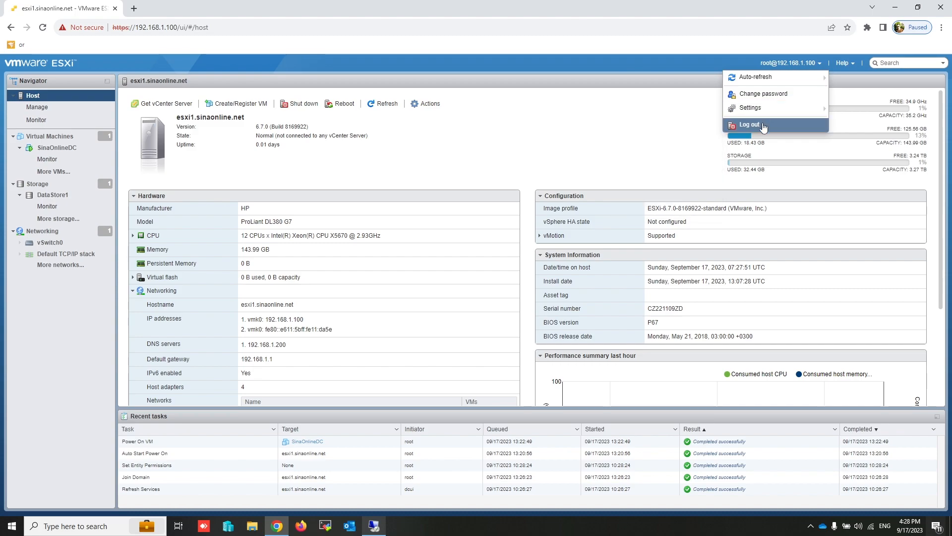
Step: Log out and sign back in as esxiadmin of sinaonline.net with its password
left_click(750, 125)
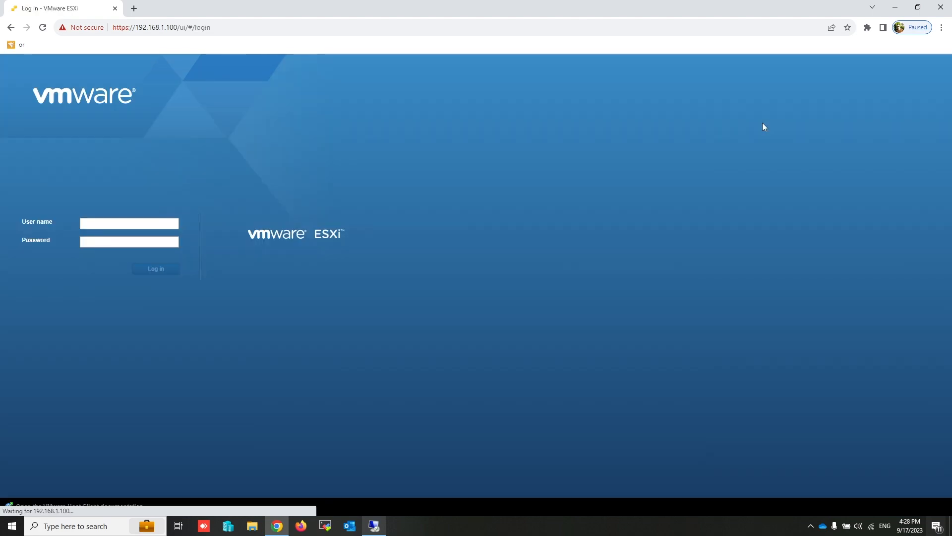
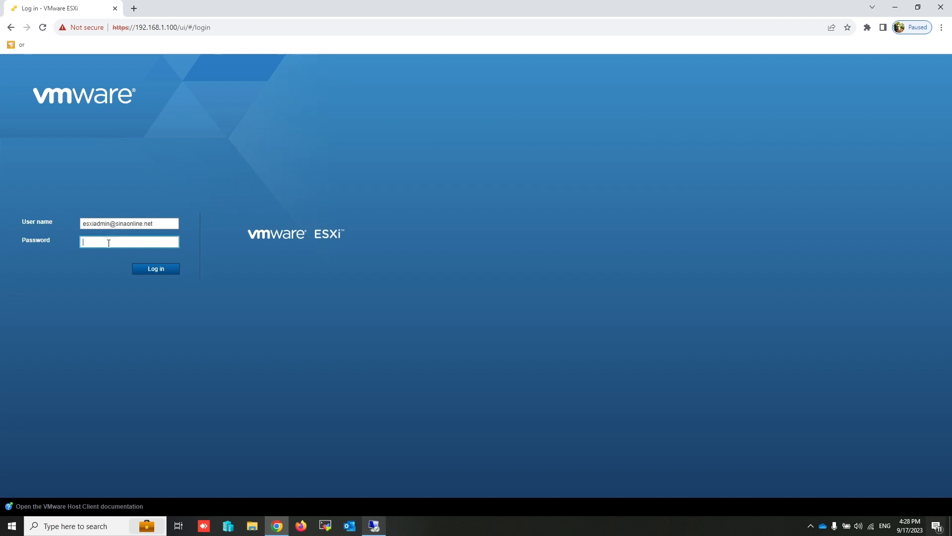
type("password")
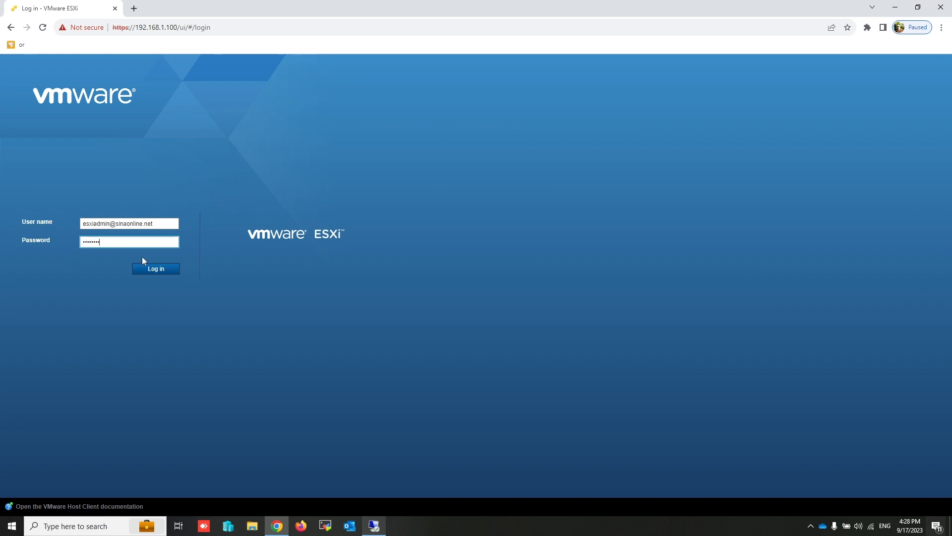
left_click(156, 268)
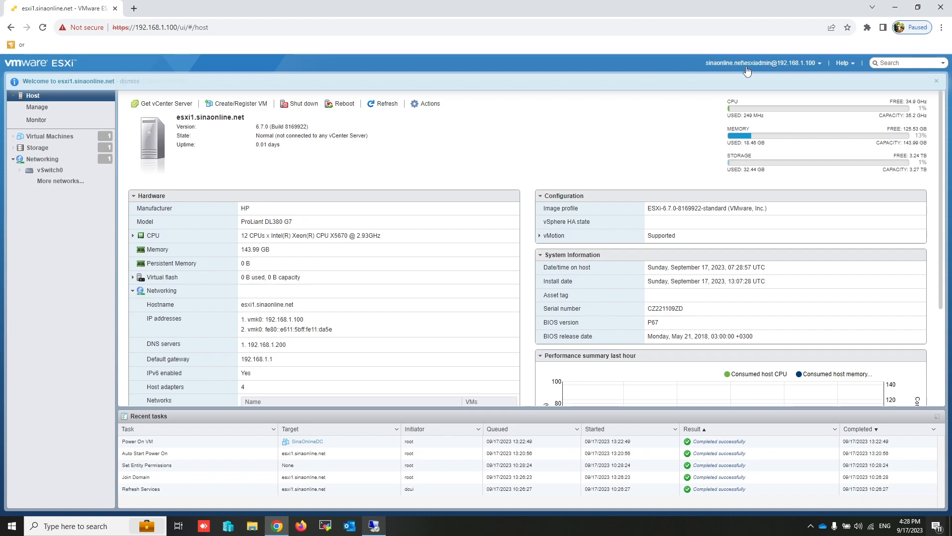
mouse_move(383, 169)
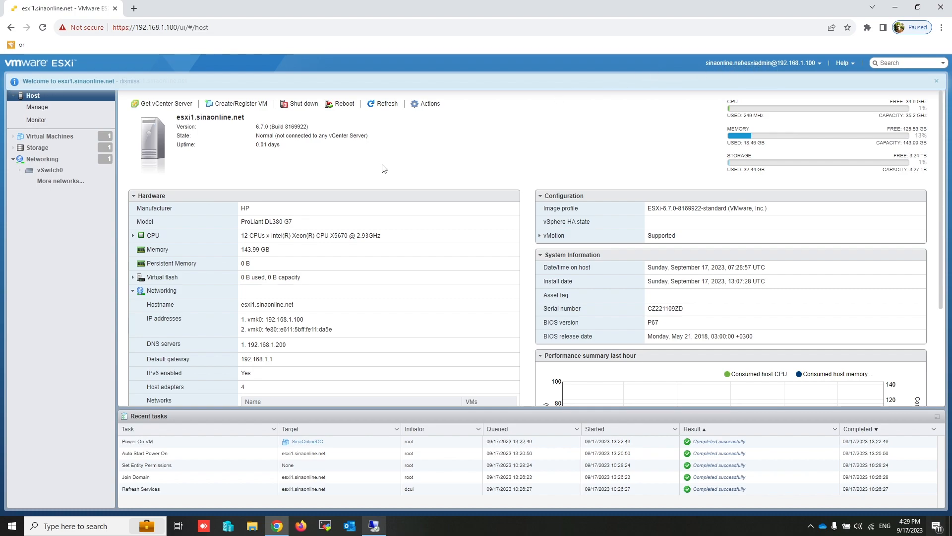
mouse_move(400, 336)
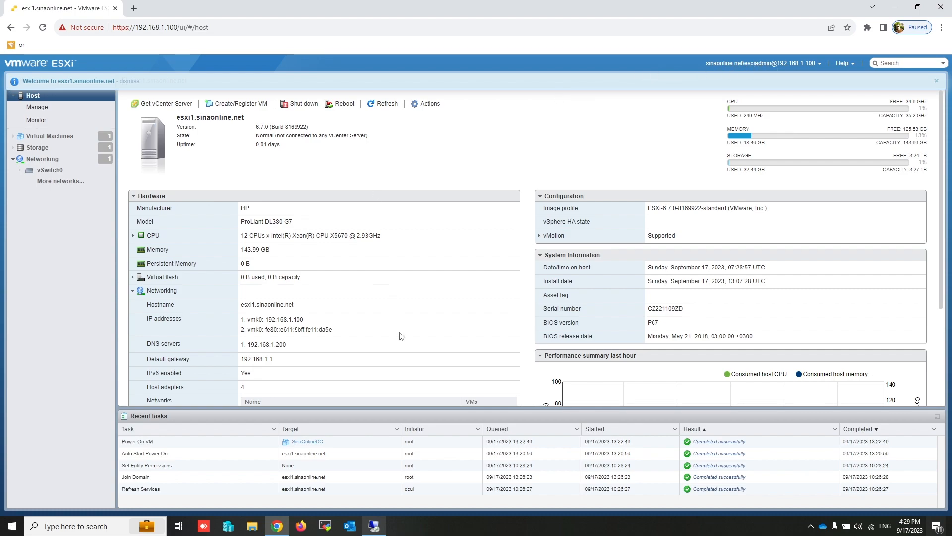